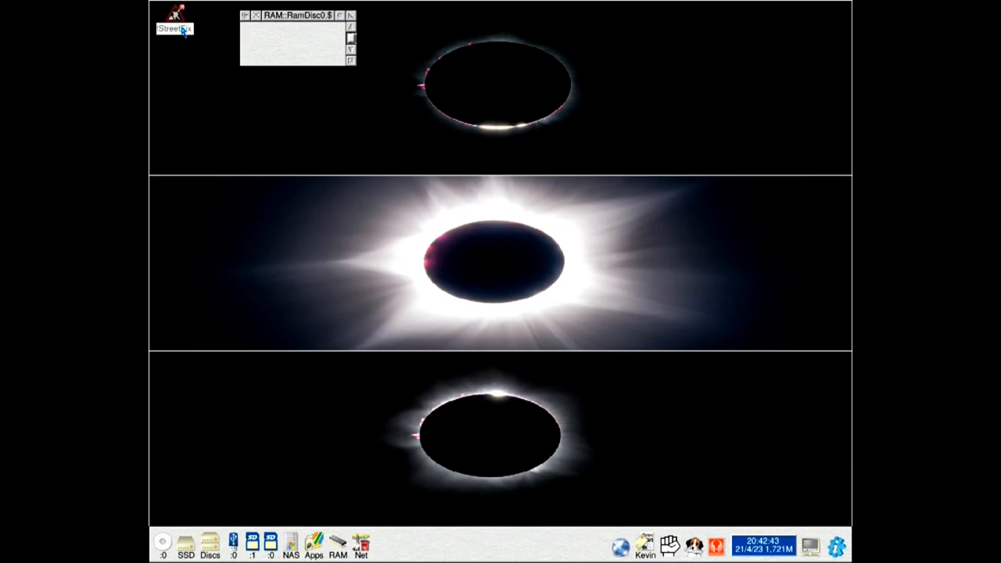
Step: Launch !StreetFix from the RAM disc and dismiss the 'already running' error
{"action": "double_click", "coordinate": [172, 18]}
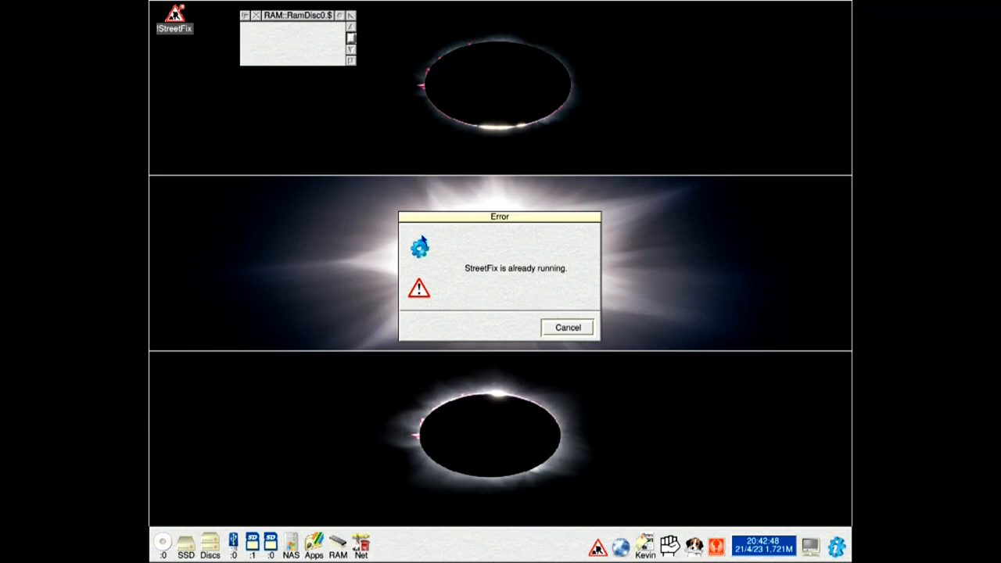
{"action": "left_click", "coordinate": [567, 327]}
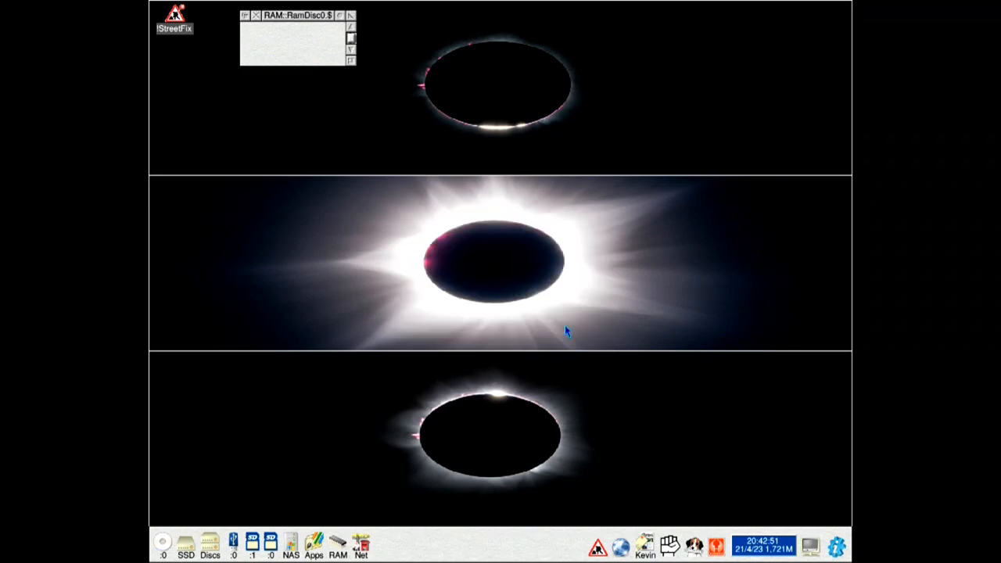
{"action": "mouse_move", "coordinate": [599, 550]}
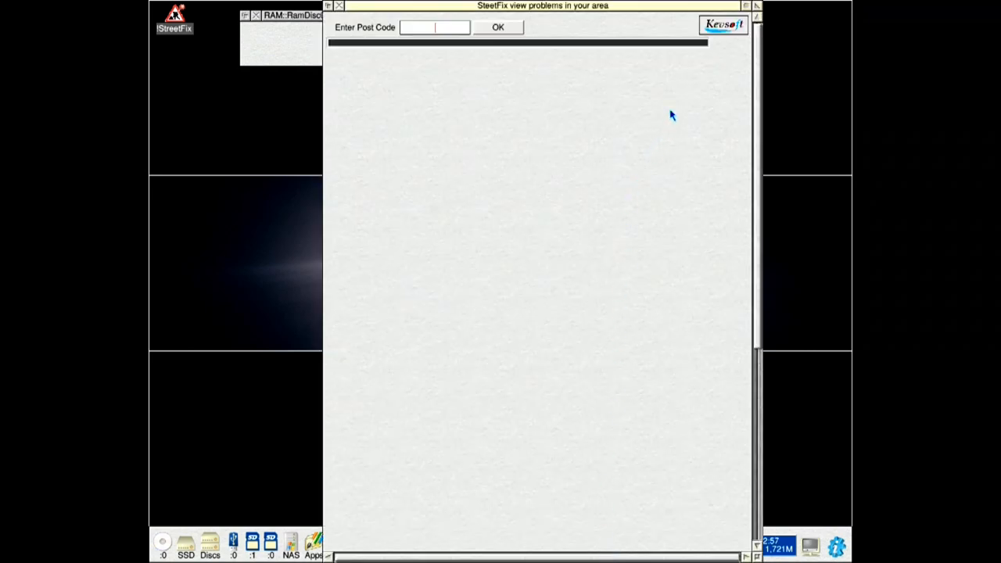
{"action": "mouse_move", "coordinate": [715, 45]}
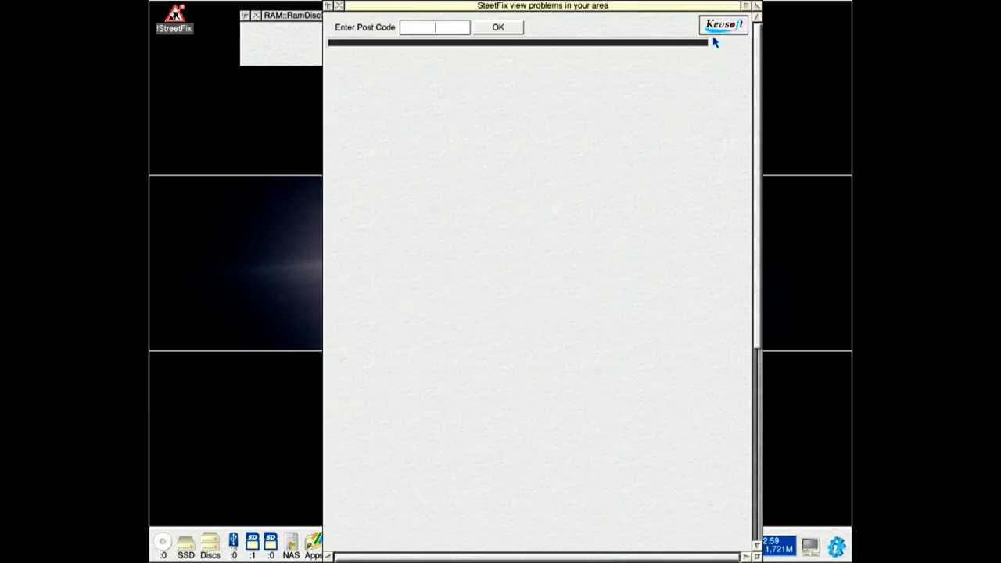
{"action": "mouse_move", "coordinate": [725, 28]}
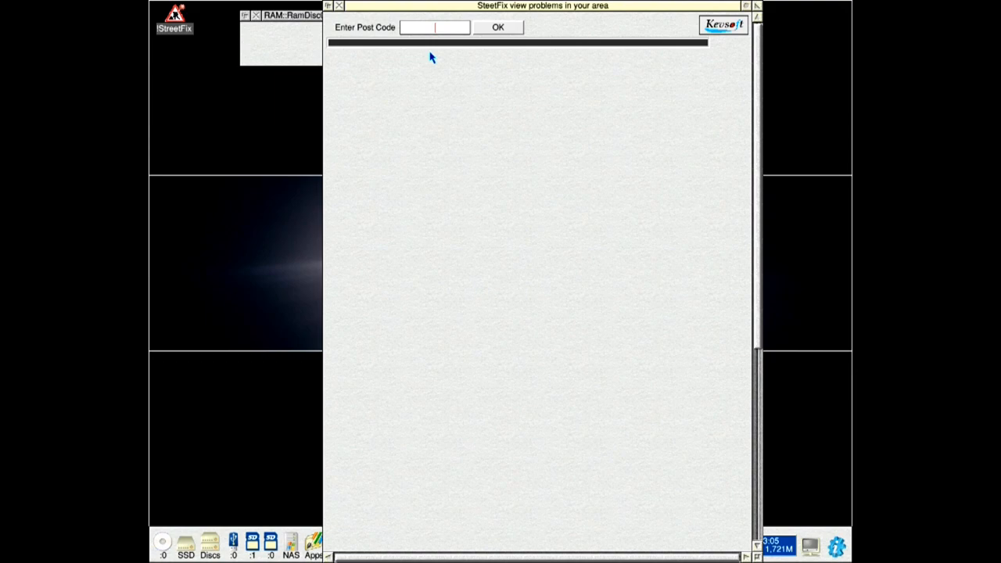
Step: Look up the latest local problem reports for postcode BD5 8HW
{"action": "type", "text": "BD5 8HW"}
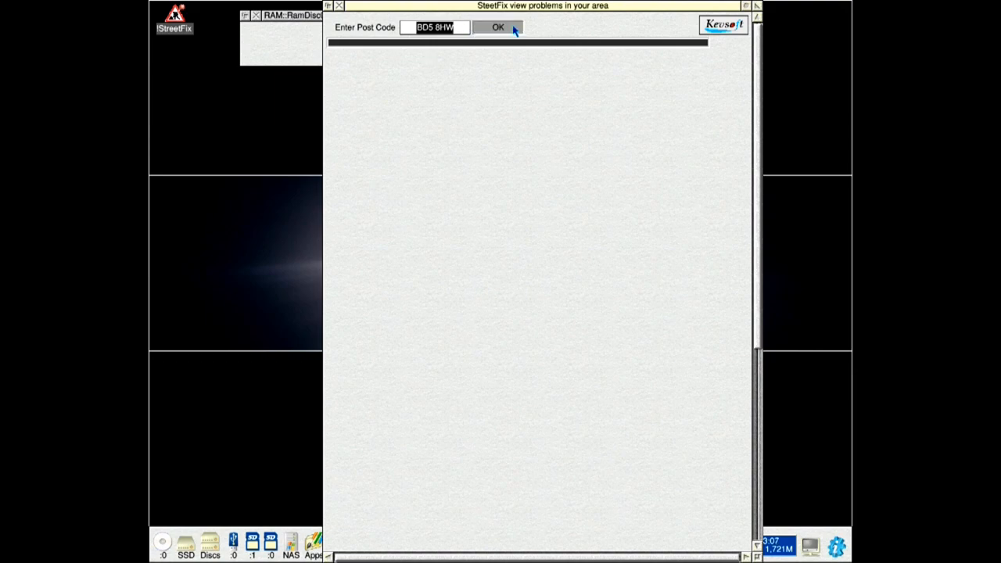
{"action": "left_click", "coordinate": [500, 28]}
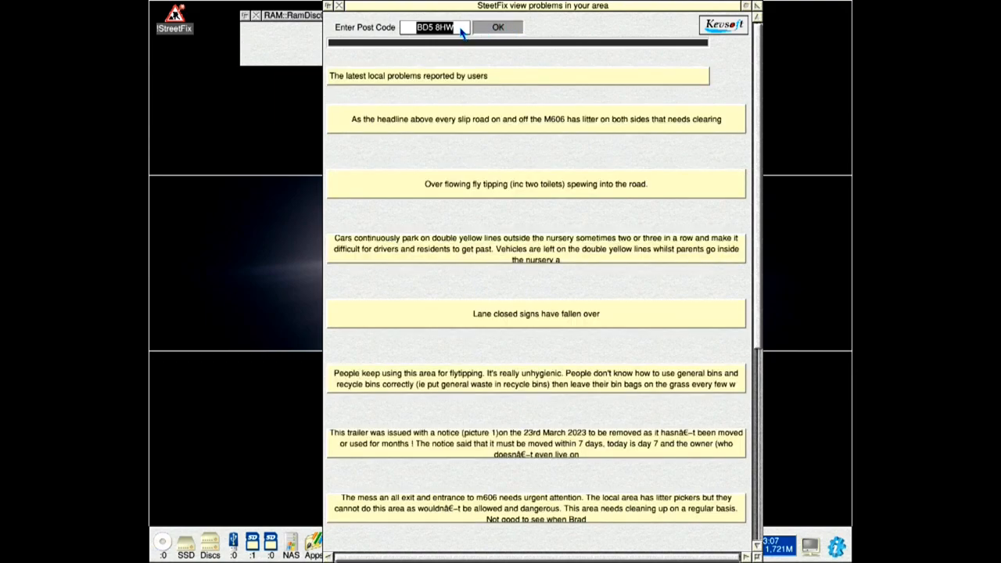
{"action": "left_click", "coordinate": [499, 28]}
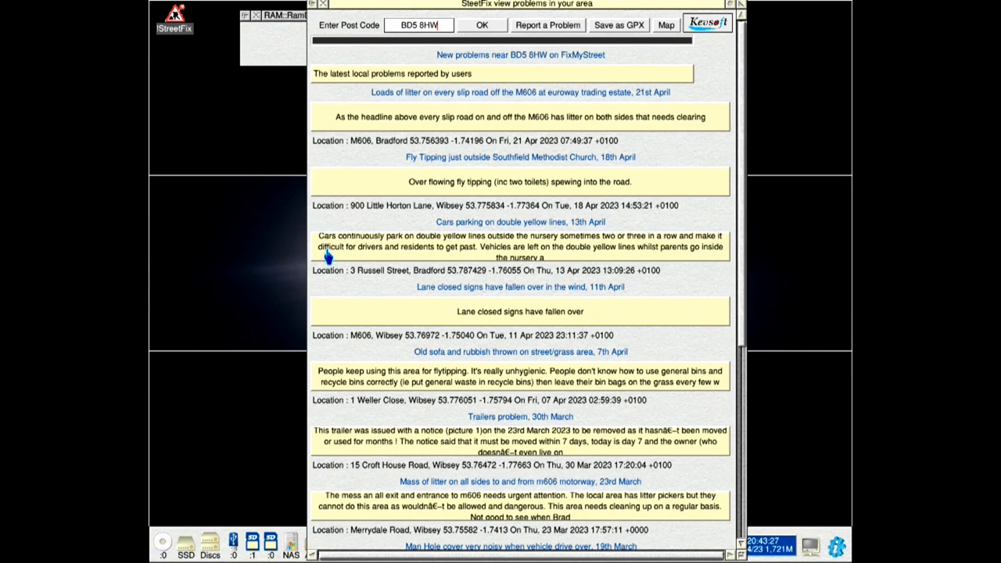
{"action": "mouse_move", "coordinate": [355, 154]}
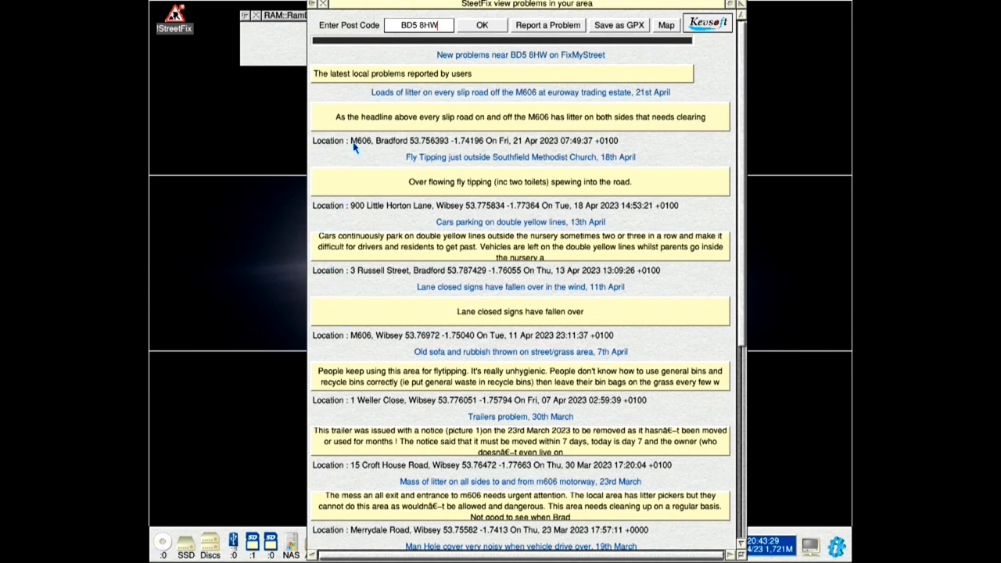
{"action": "mouse_move", "coordinate": [374, 126]}
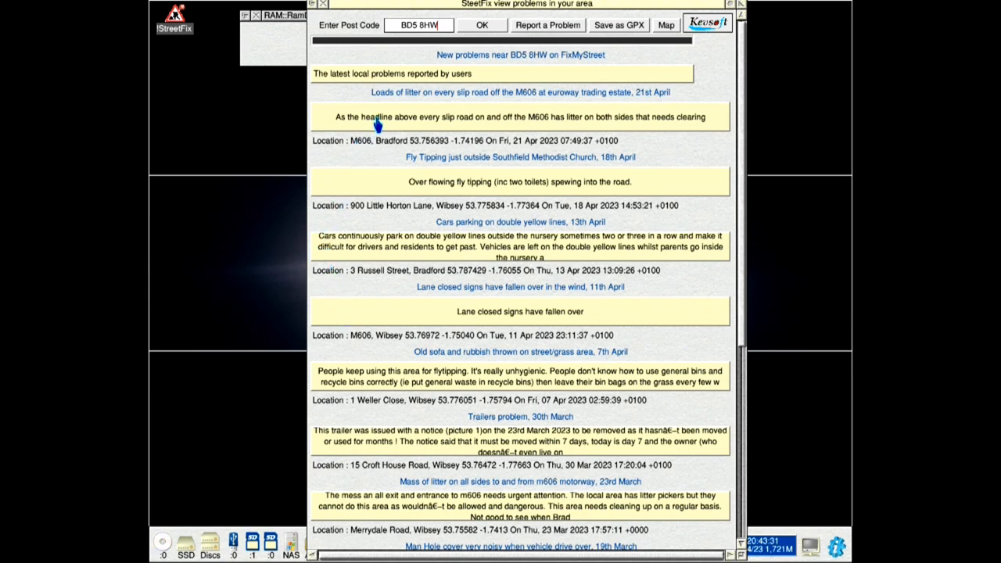
Step: Choose Save Report on the first M606 litter report to show its Save as box
{"action": "right_click", "coordinate": [379, 117]}
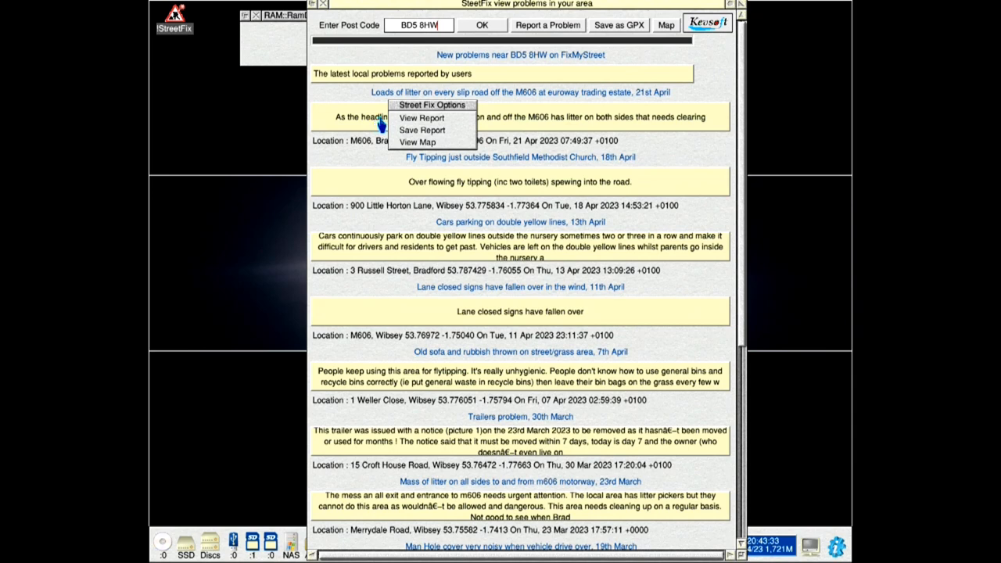
{"action": "mouse_move", "coordinate": [421, 117]}
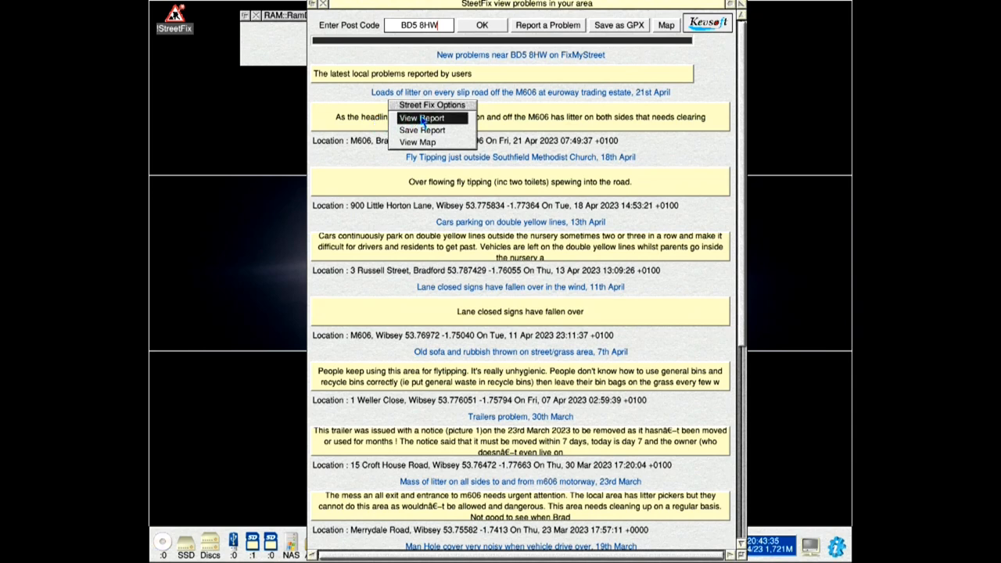
{"action": "mouse_move", "coordinate": [416, 141]}
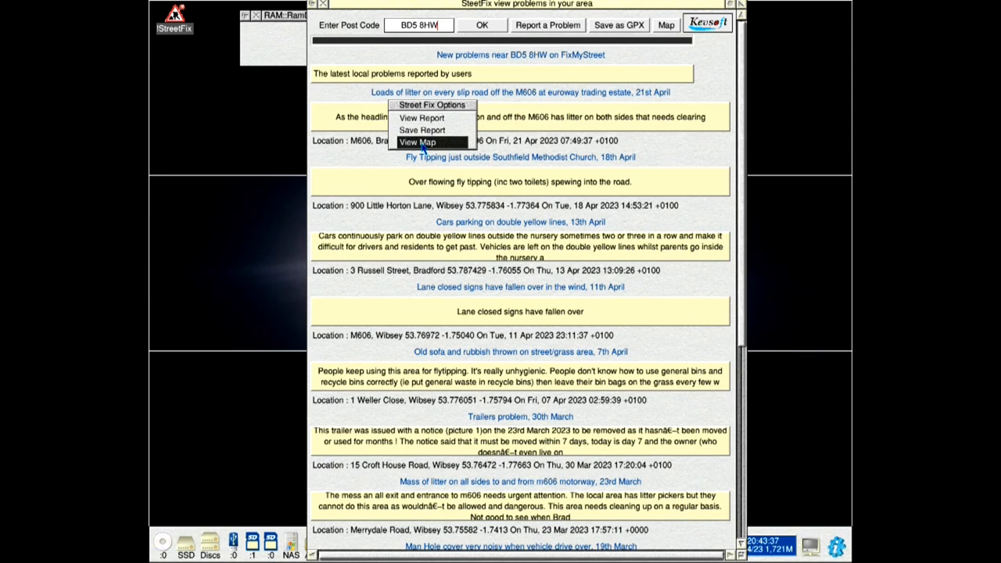
{"action": "mouse_move", "coordinate": [422, 130]}
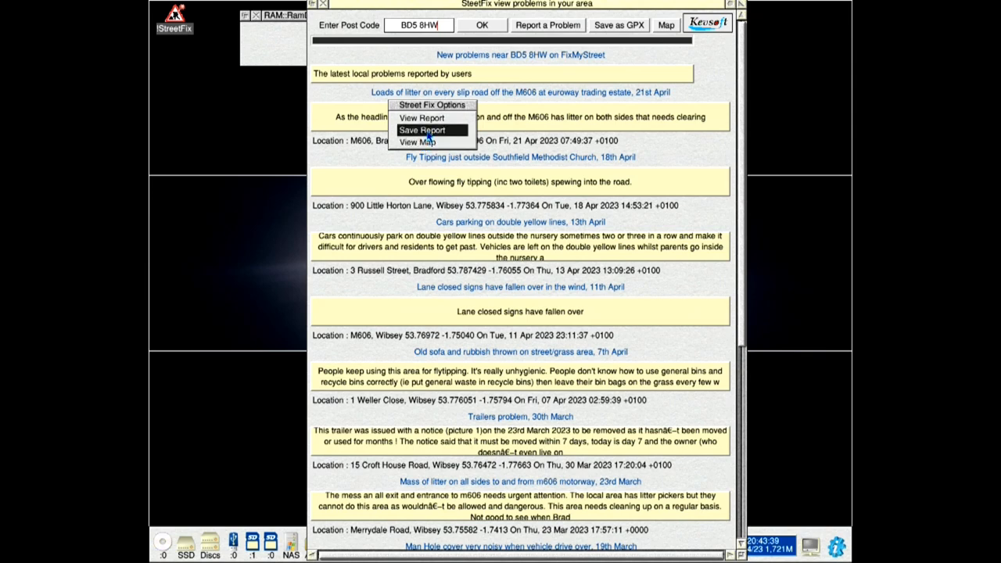
{"action": "left_click", "coordinate": [424, 128]}
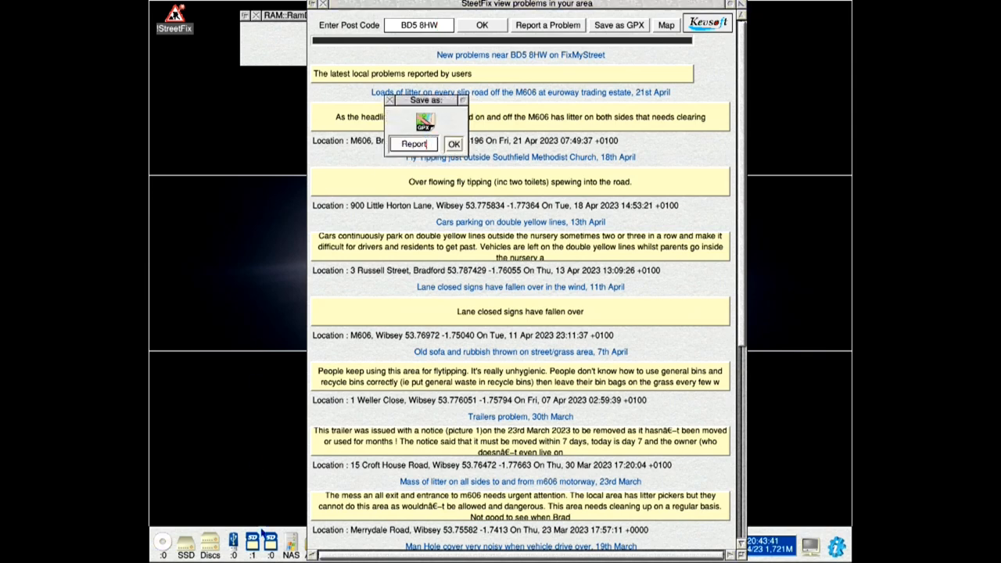